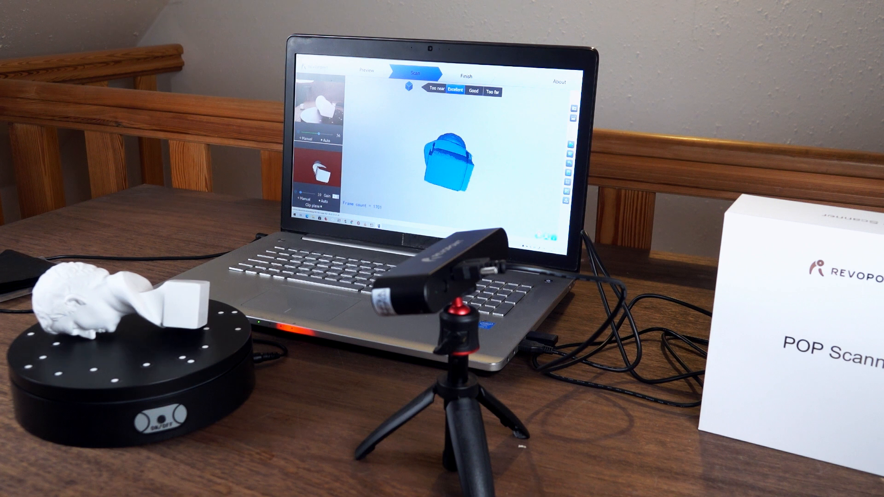
- End the white bust turntable scan with Finish to start point cloud fusing
{"action": "left_click", "coordinate": [466, 76]}
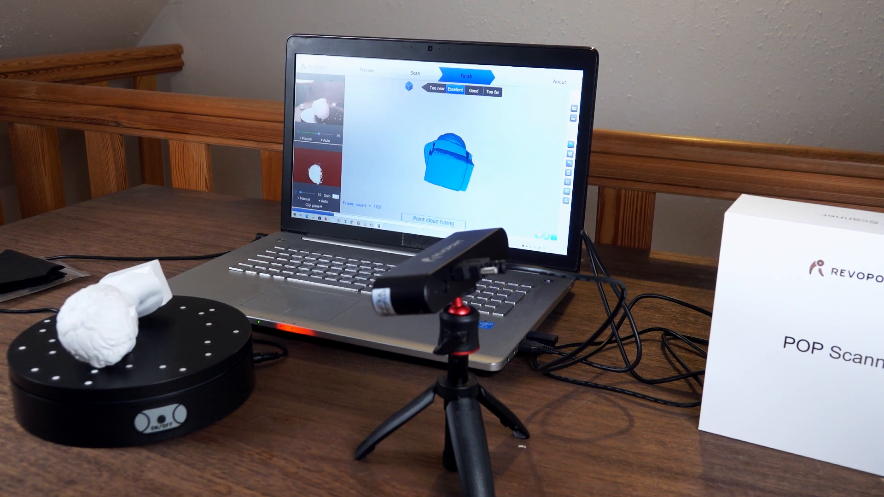